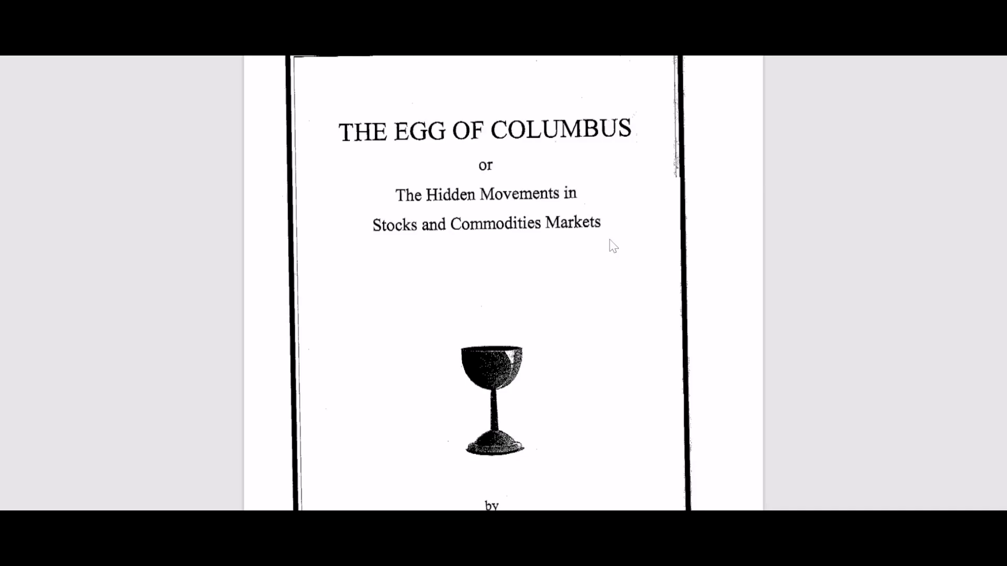
pyautogui.moveTo(575, 253)
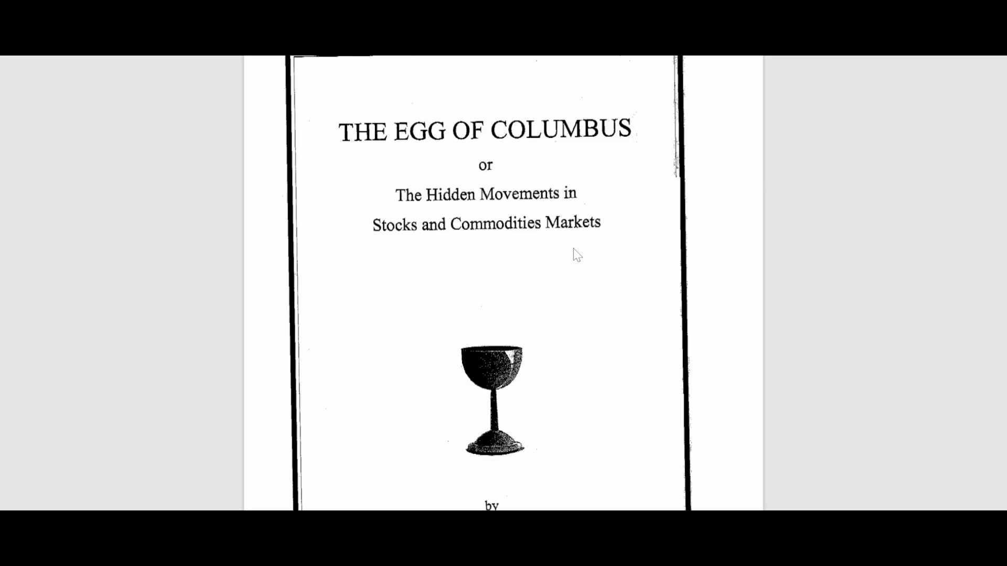
pyautogui.scroll(-3)
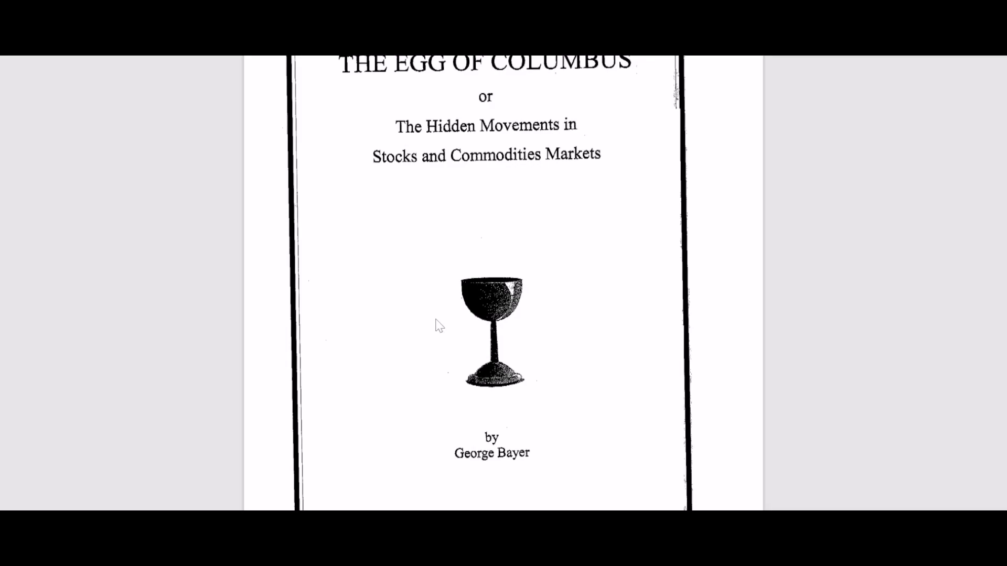
pyautogui.scroll(-3)
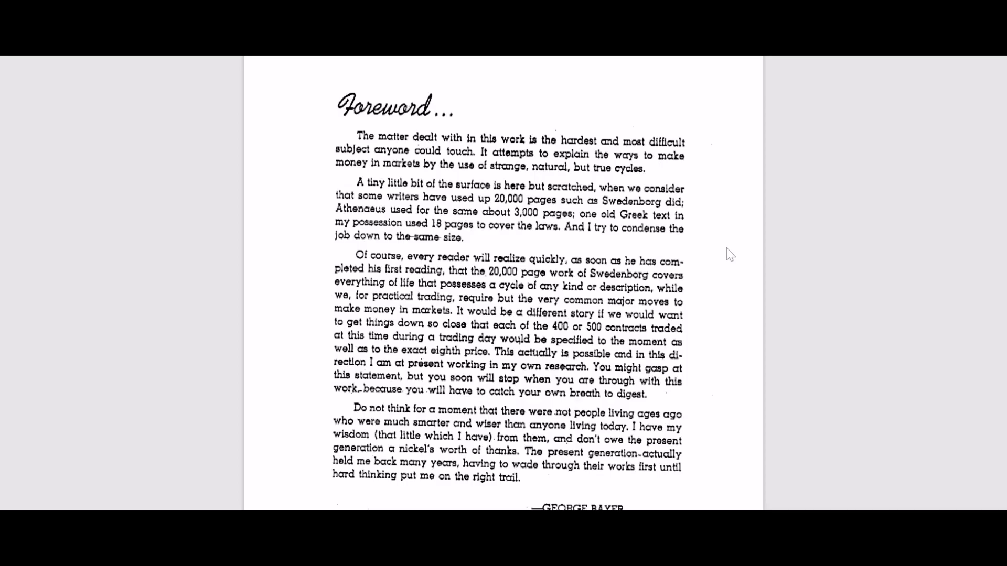
pyautogui.scroll(-3)
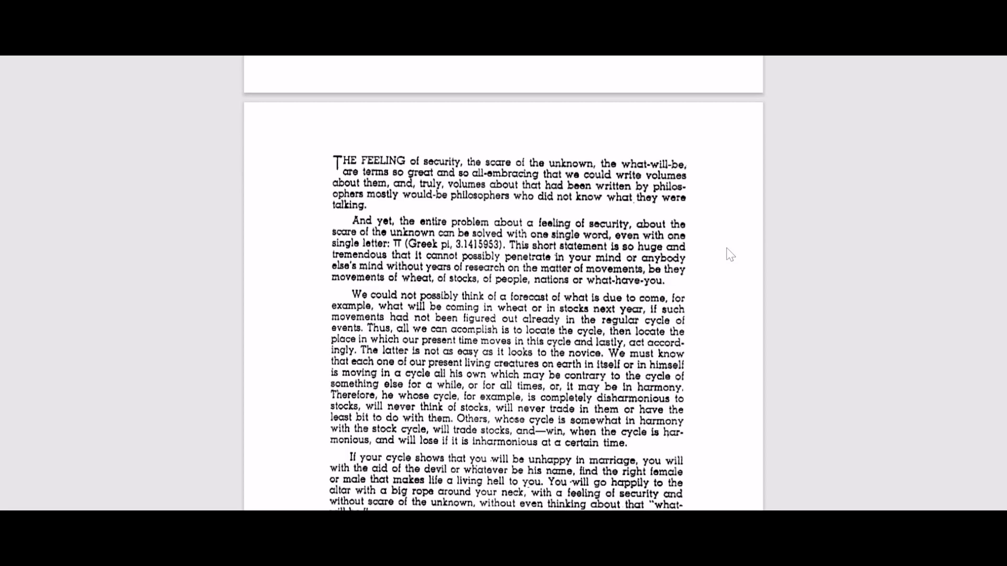